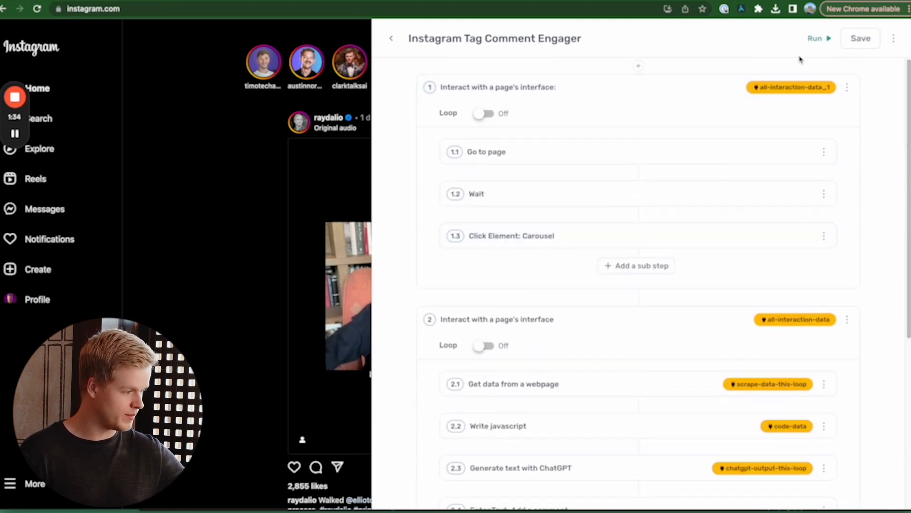
Run the Instagram Tag Comment Engager workflow with the desktop app.
{"action": "left_click", "coordinate": [816, 38]}
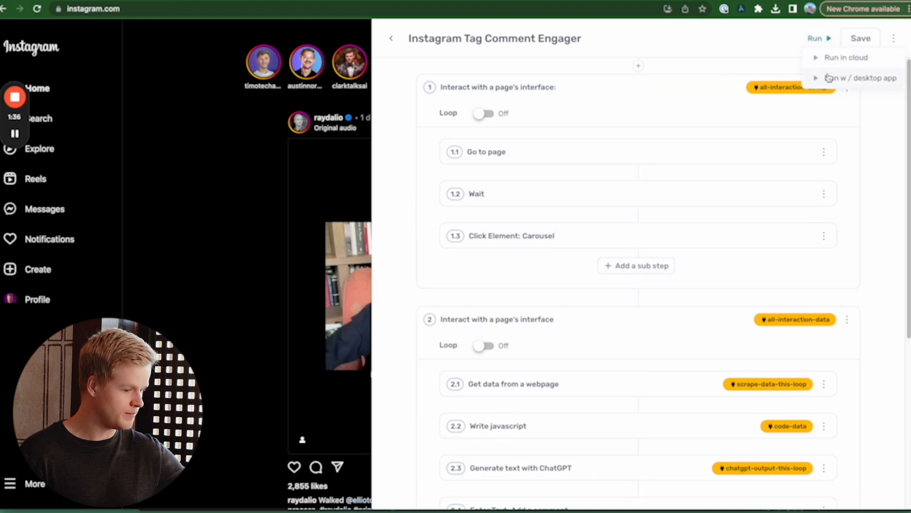
{"action": "left_click", "coordinate": [860, 77]}
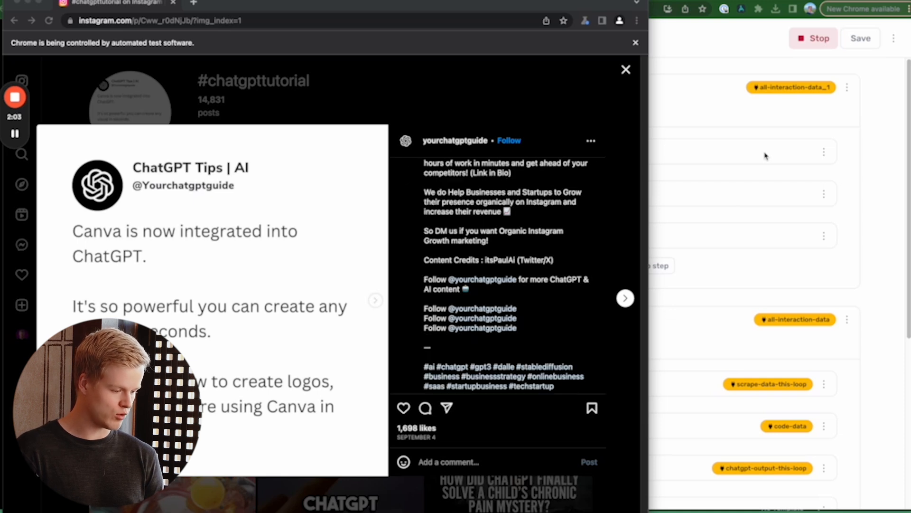
Post the generated 'Wow... this looks amazing... easy.' comment and advance to the next post.
{"action": "type", "text": "Wow."}
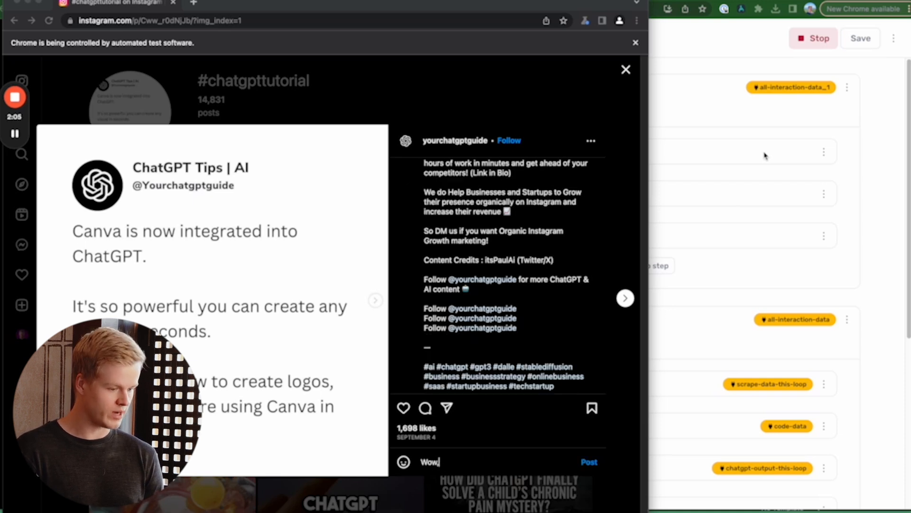
{"action": "type", "text": "this"}
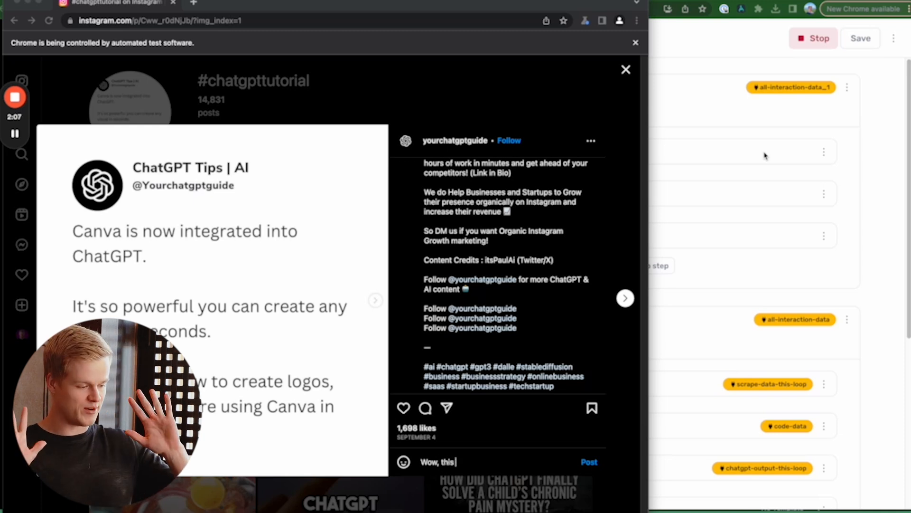
{"action": "type", "text": "looks"}
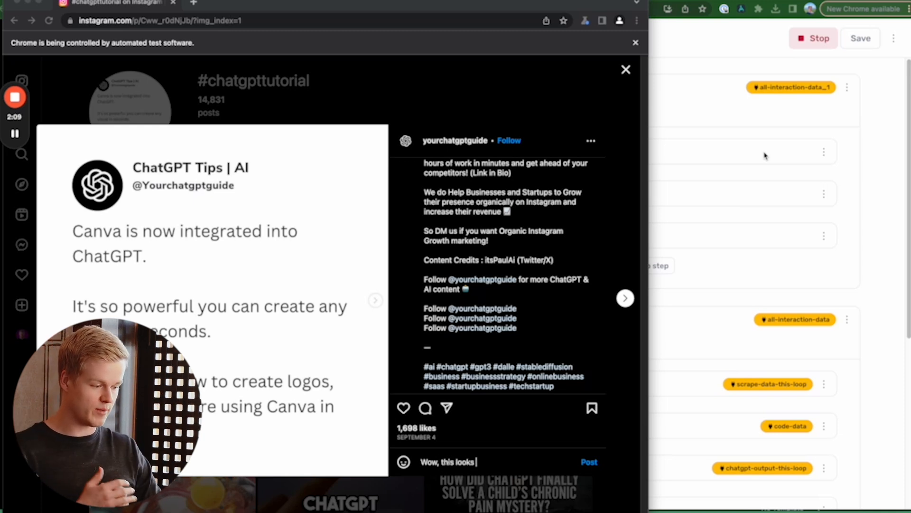
{"action": "type", "text": "amazing! Staying ahead of"}
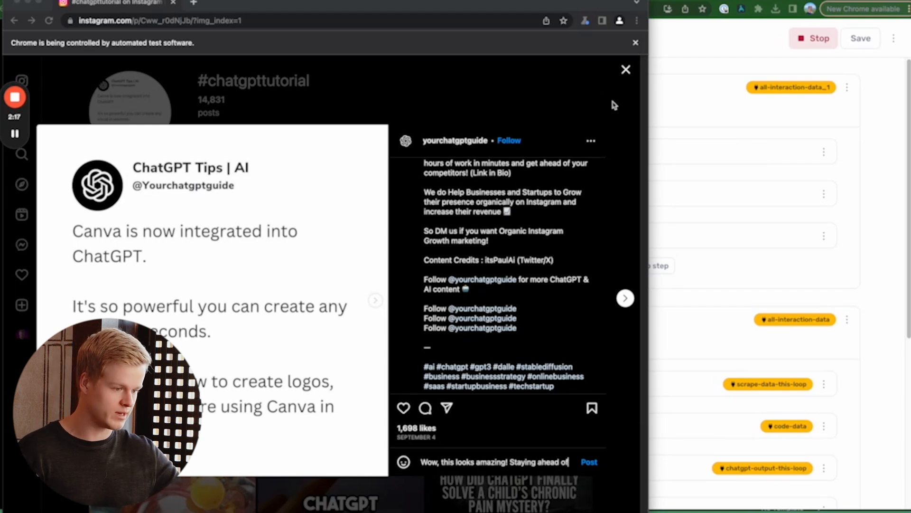
{"action": "type", "text": "the competition mad"}
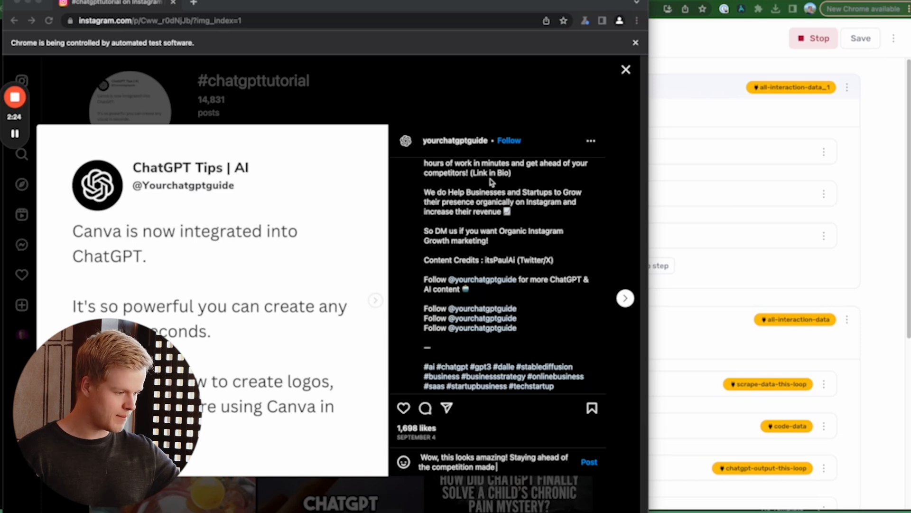
{"action": "type", "text": "easy. 💪 Thanks for sharing 🙌"}
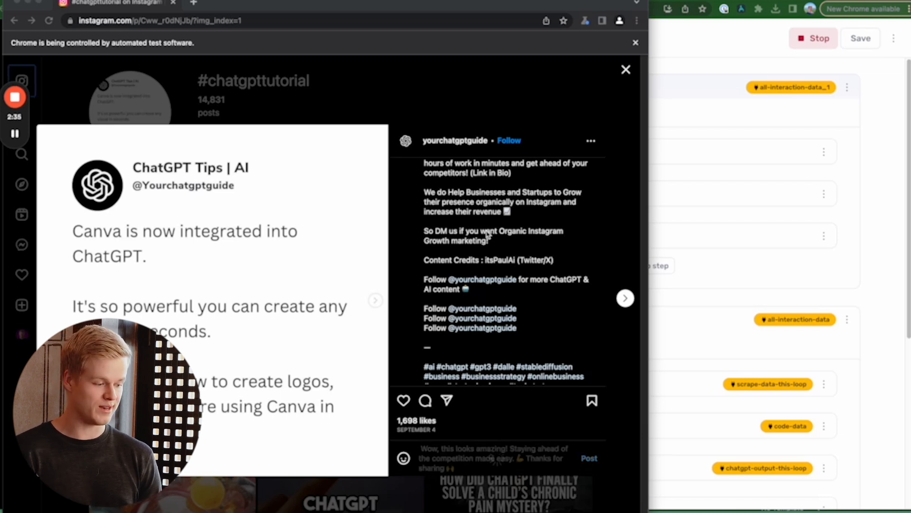
{"action": "left_click", "coordinate": [625, 298]}
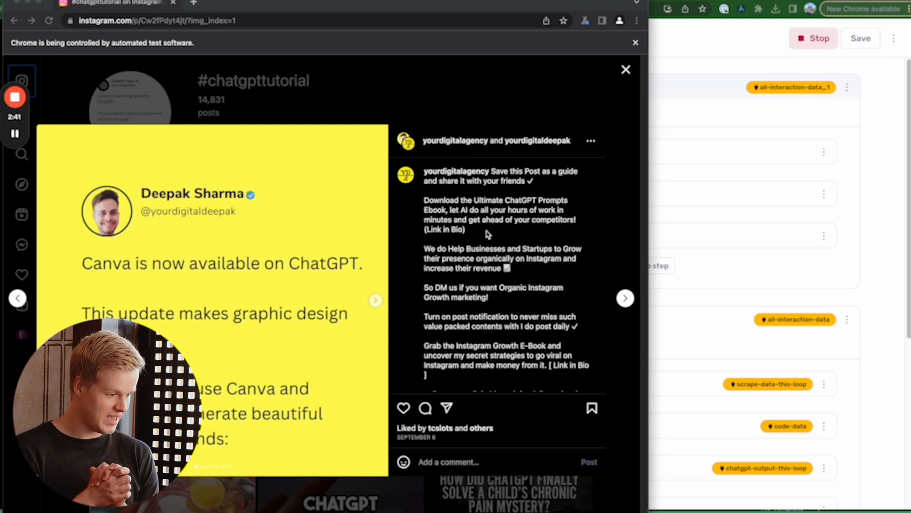
Post the 'Amazing! ... valuable ... shared with everyone' comment, advance, and return to Axiom.ai.
{"action": "scroll", "scroll_direction": "down", "scroll_amount": 3}
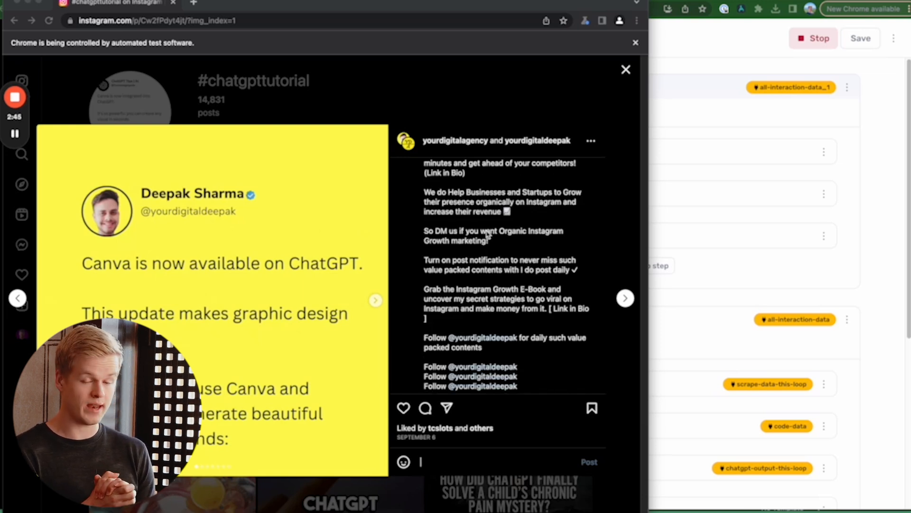
{"action": "type", "text": "Amazing! Content this"}
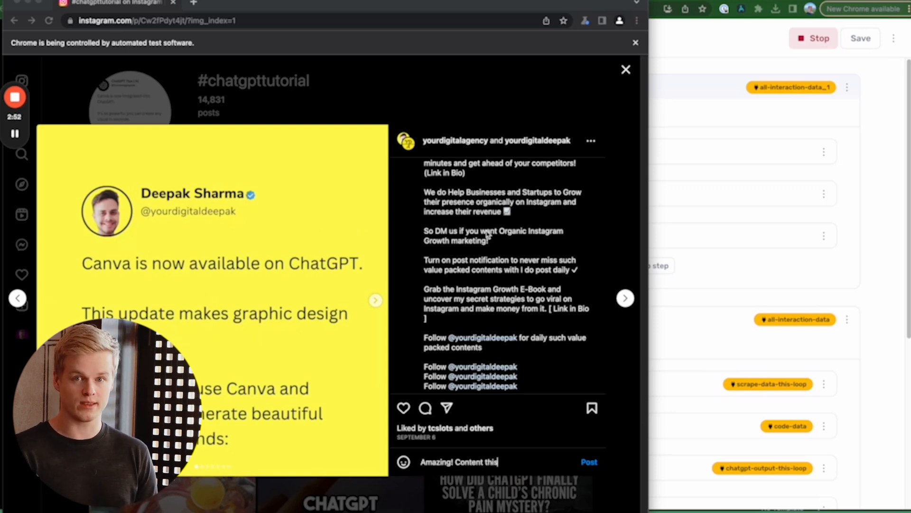
{"action": "type", "text": "valuable should be"}
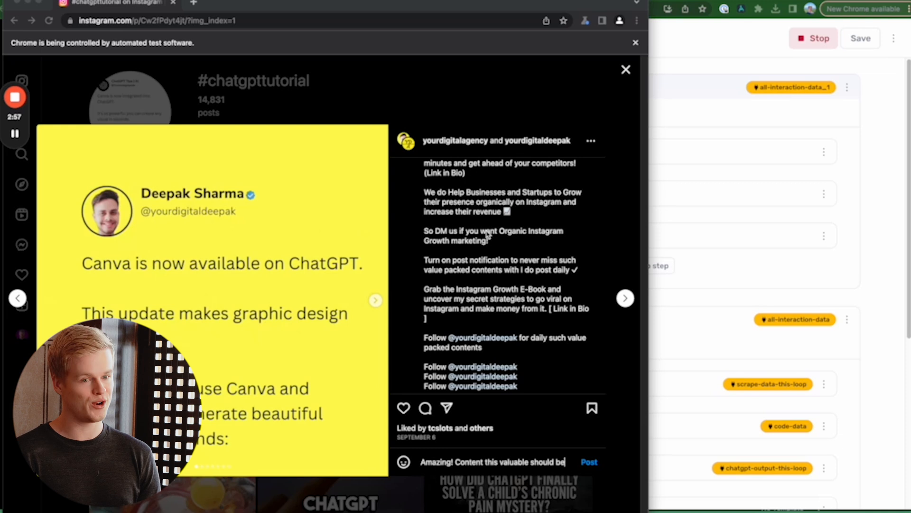
{"action": "type", "text": "shared"}
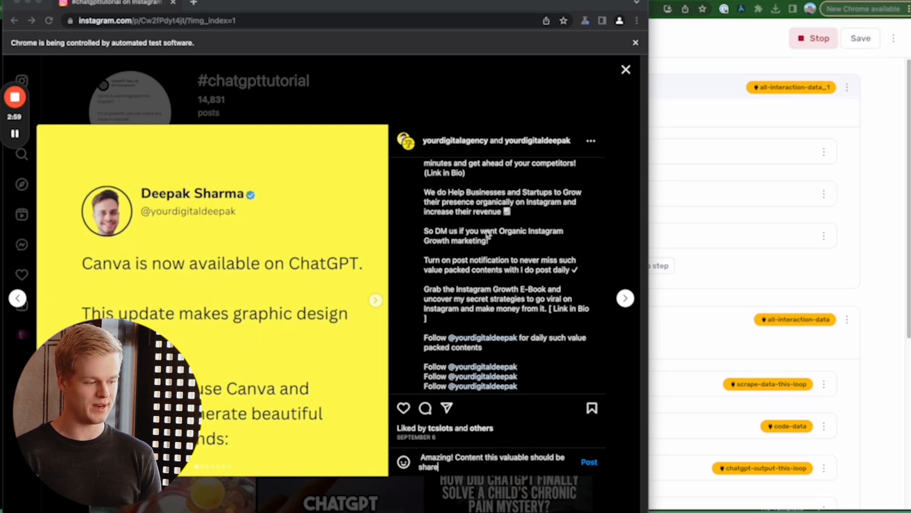
{"action": "type", "text": "with"}
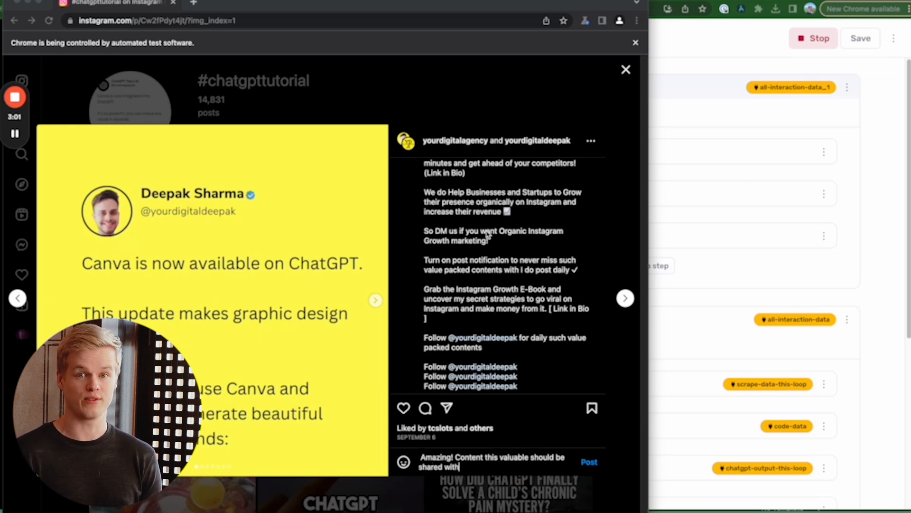
{"action": "type", "text": "everybody. DM for the secret strategies to grow your Instagram."}
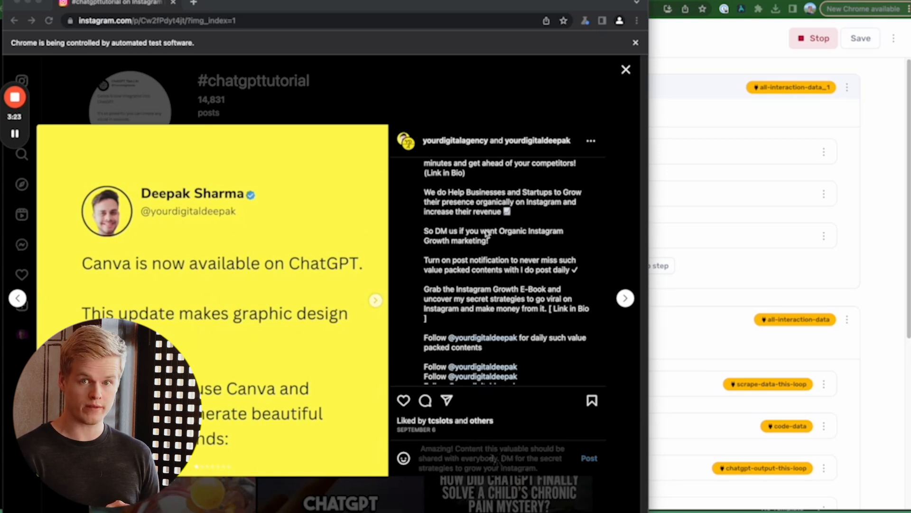
{"action": "left_click", "coordinate": [626, 298]}
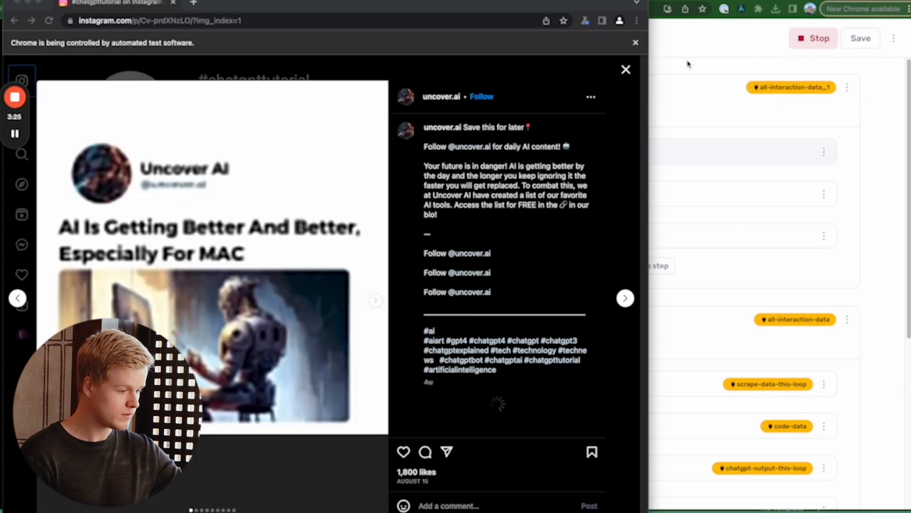
{"action": "left_click", "coordinate": [625, 69]}
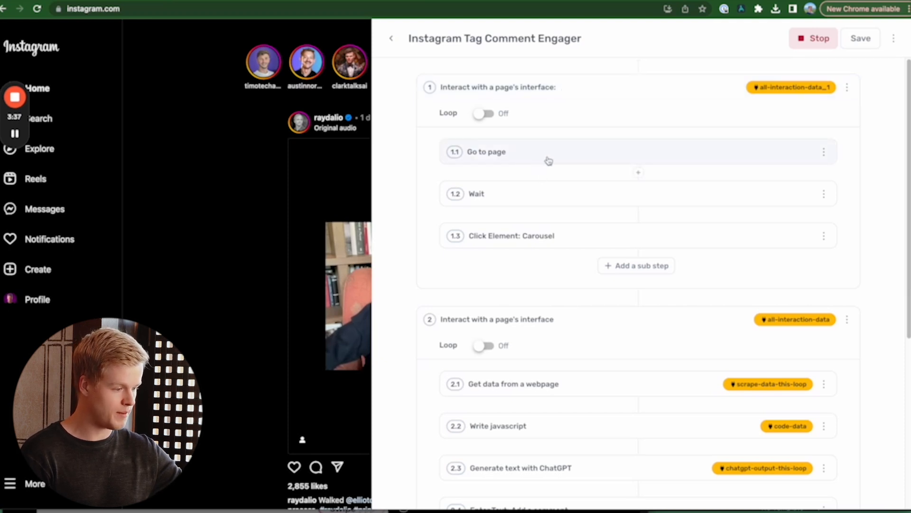
Expand the Go to page step, select its #chatgpttutorial URL, and open Instagram search.
{"action": "left_click", "coordinate": [487, 152]}
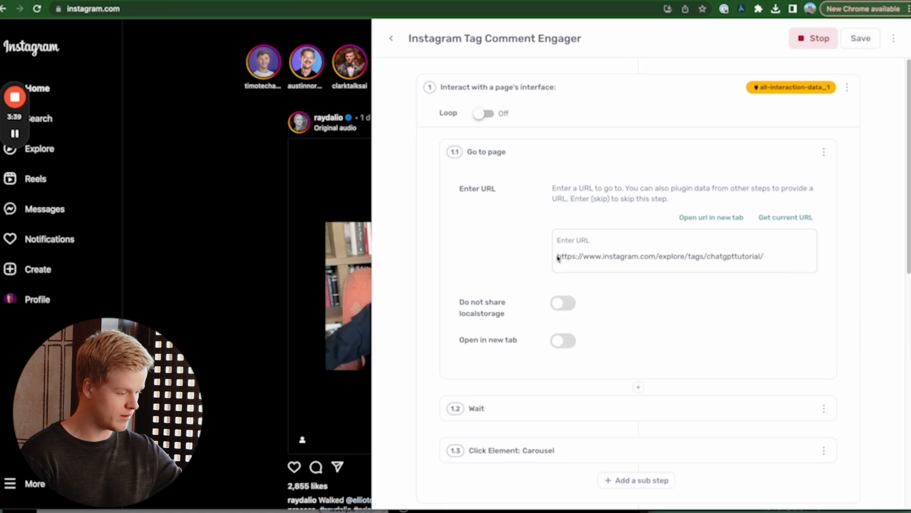
{"action": "double_click", "coordinate": [732, 256]}
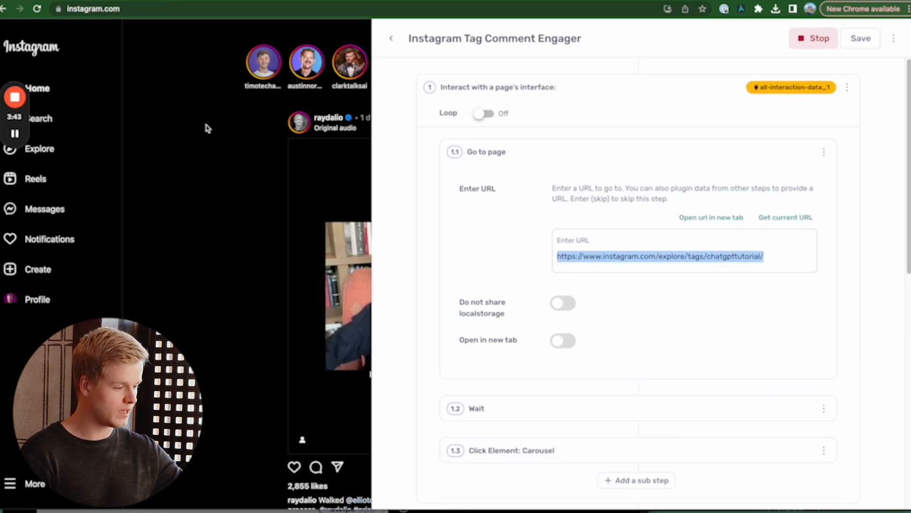
{"action": "mouse_move", "coordinate": [209, 187]}
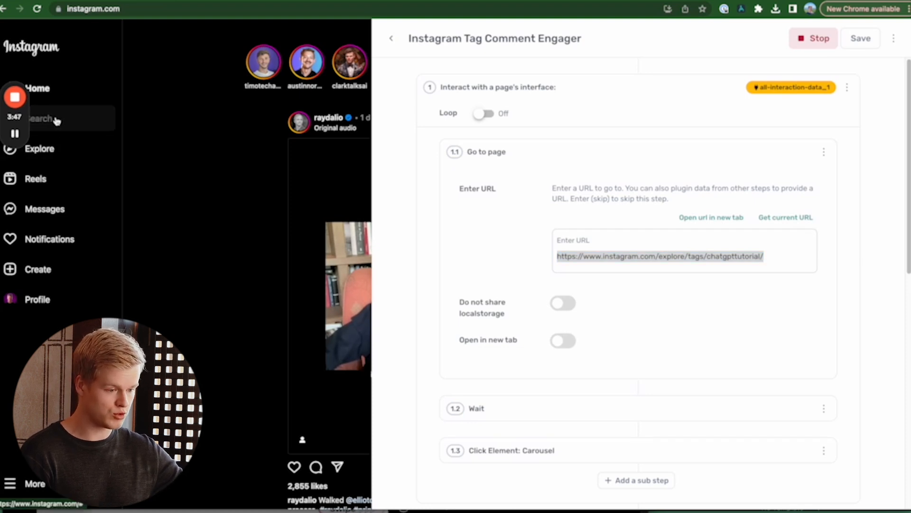
{"action": "left_click", "coordinate": [41, 118]}
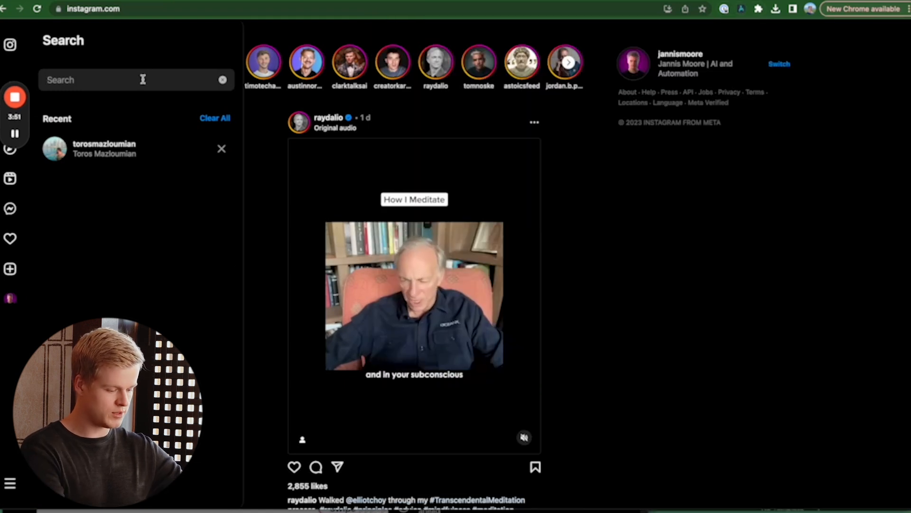
Search Instagram for 'chatgpt' and scroll through the hashtag results.
{"action": "type", "text": "chatgpt"}
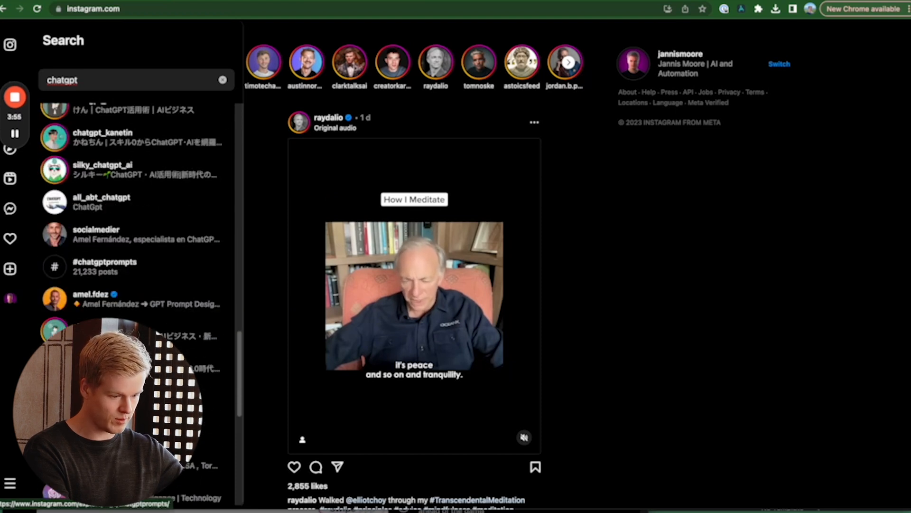
{"action": "scroll", "scroll_direction": "down", "scroll_amount": 3}
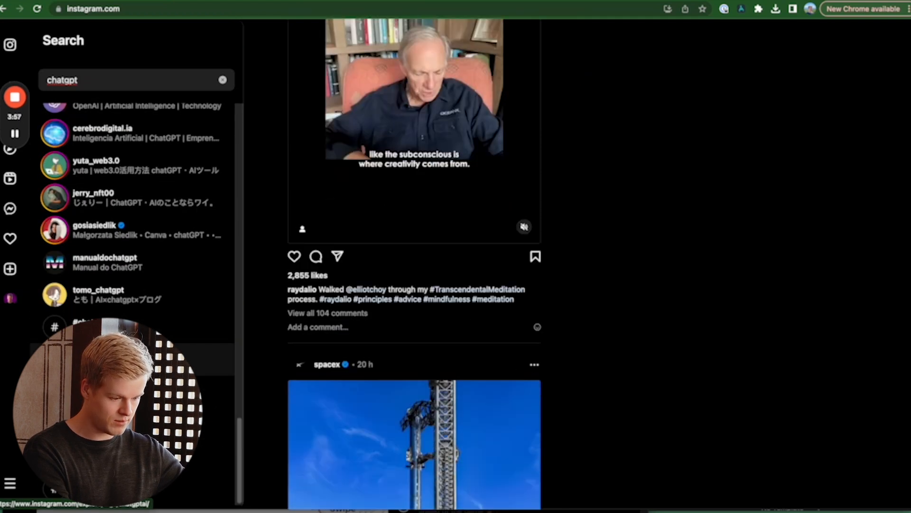
{"action": "scroll", "scroll_direction": "down", "scroll_amount": 3}
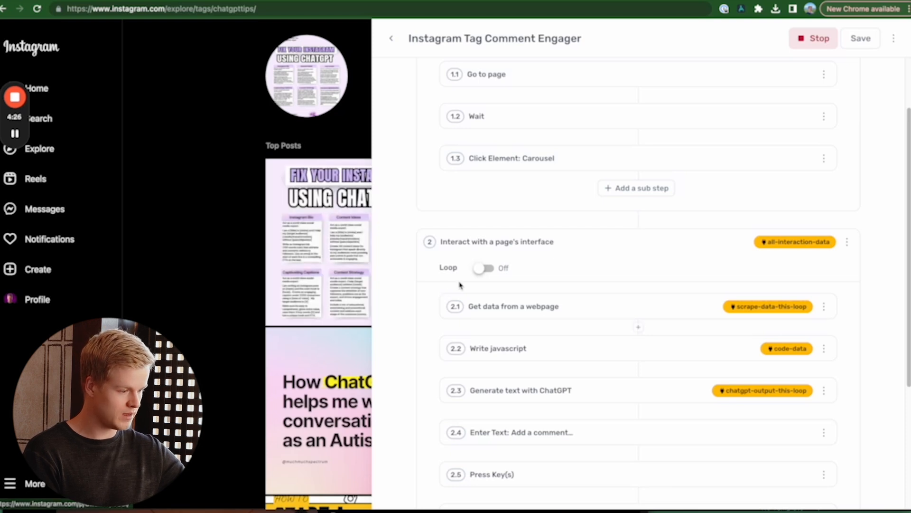
Expand step 3 'Jump to another step', which loops to step 2 for 50 cycles.
{"action": "scroll", "scroll_direction": "down", "scroll_amount": 3}
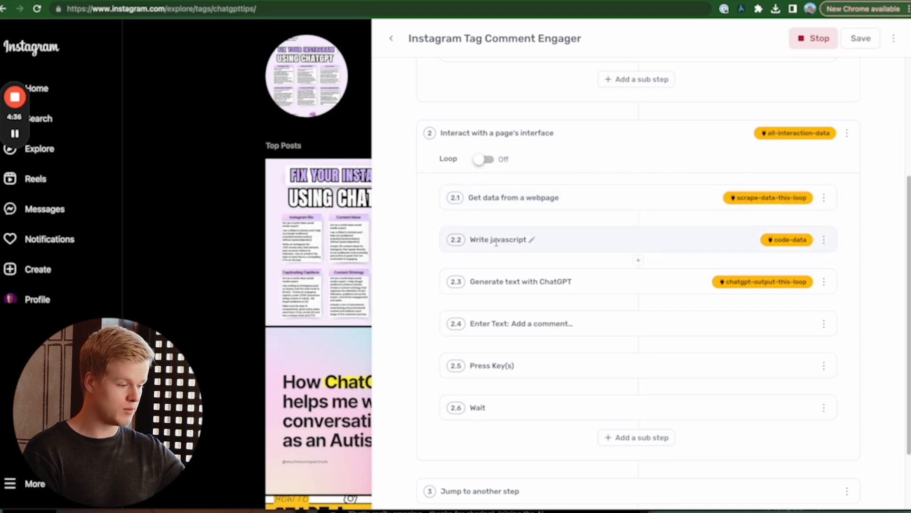
{"action": "left_click", "coordinate": [498, 239]}
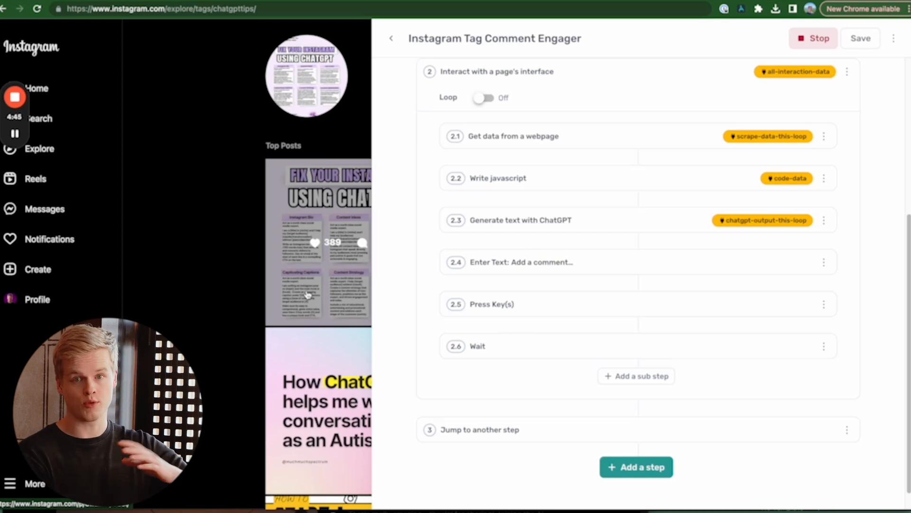
{"action": "scroll", "scroll_direction": "down", "scroll_amount": 3}
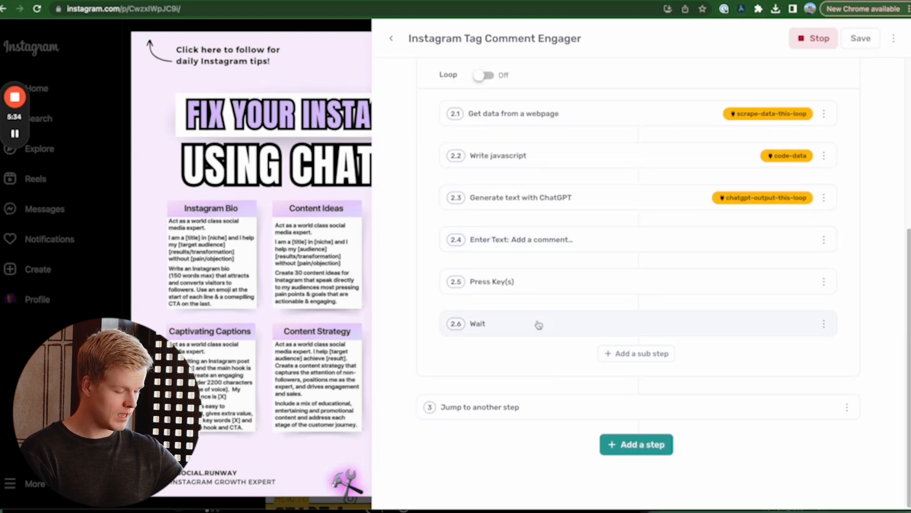
{"action": "mouse_move", "coordinate": [510, 407]}
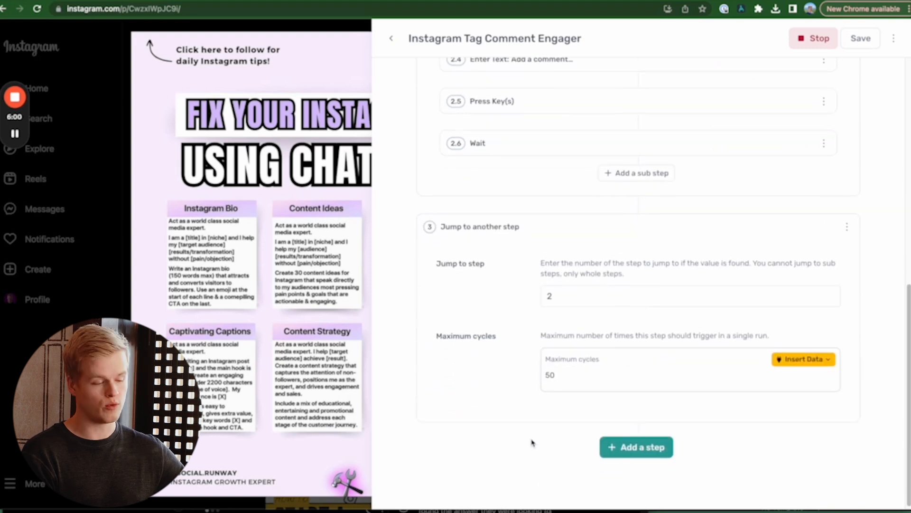
{"action": "mouse_move", "coordinate": [552, 222]}
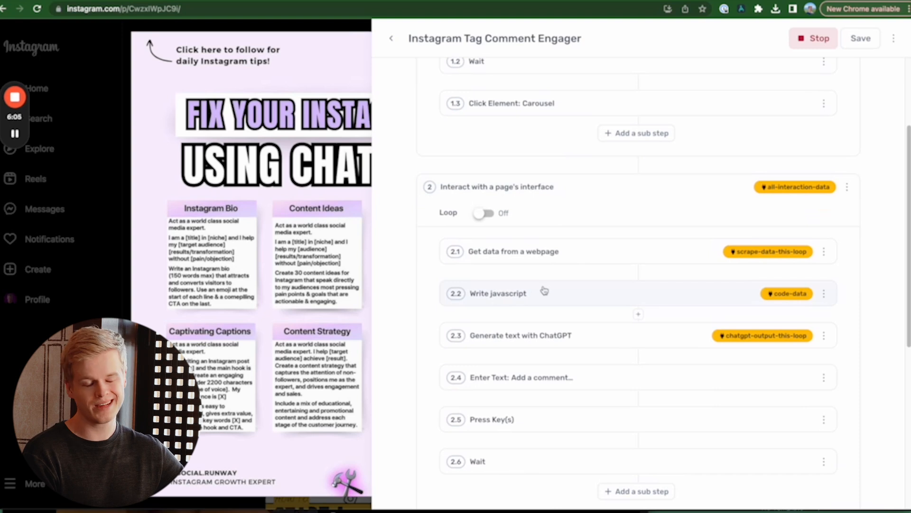
Change the jump step's Maximum cycles field from 50 to 5000.
{"action": "scroll", "scroll_direction": "down", "scroll_amount": 3}
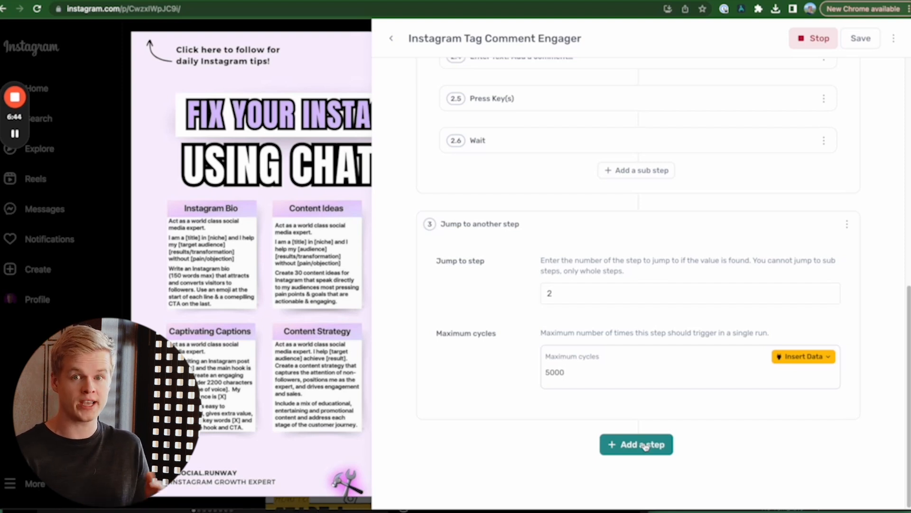
{"action": "left_click", "coordinate": [564, 372]}
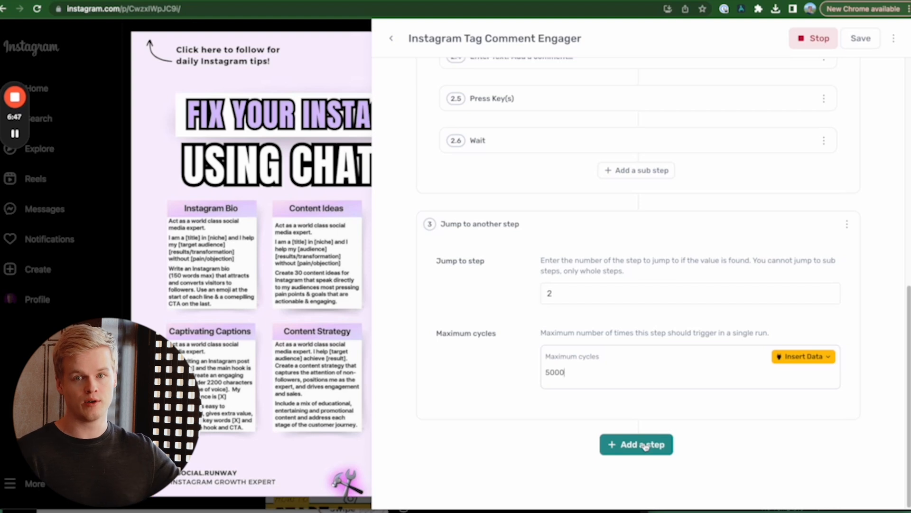